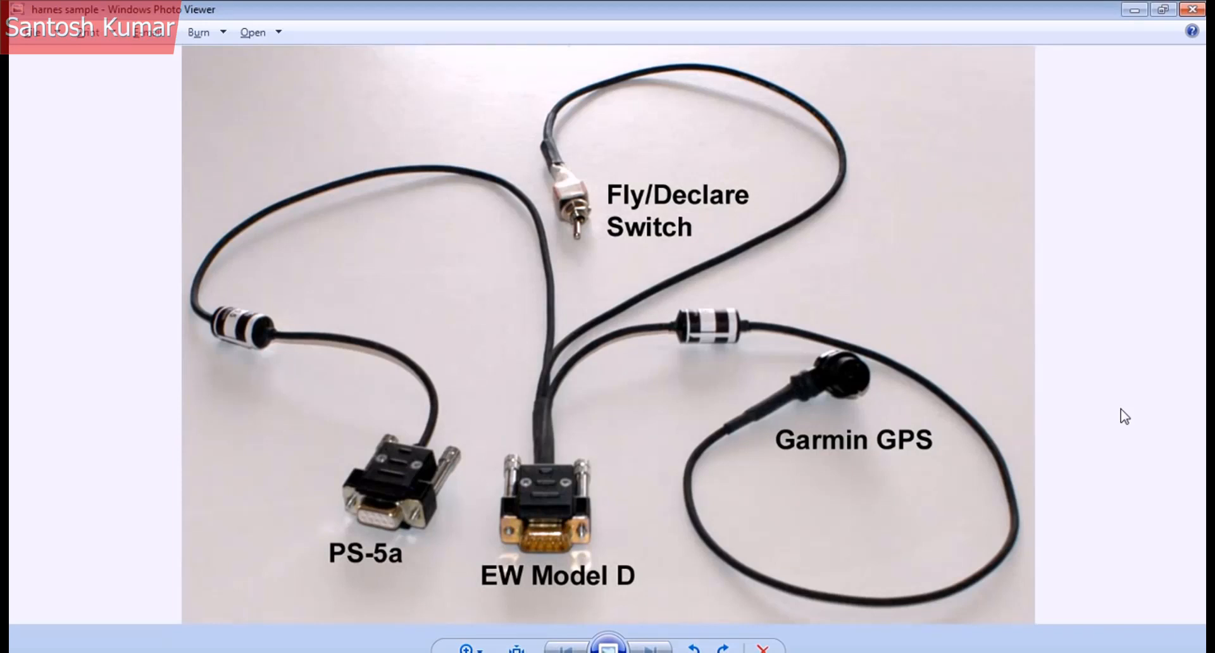
- Switch from the harness photo to the PS-5a.CATPart window in CATIA V5
key(alt+tab)
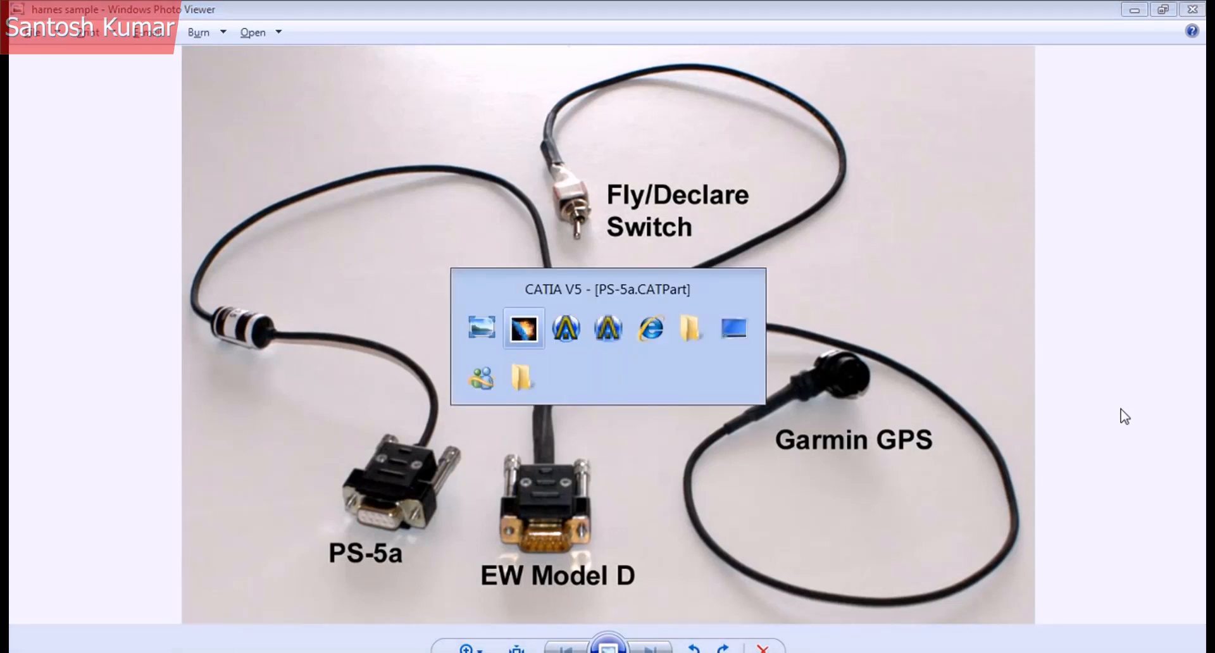
click(523, 329)
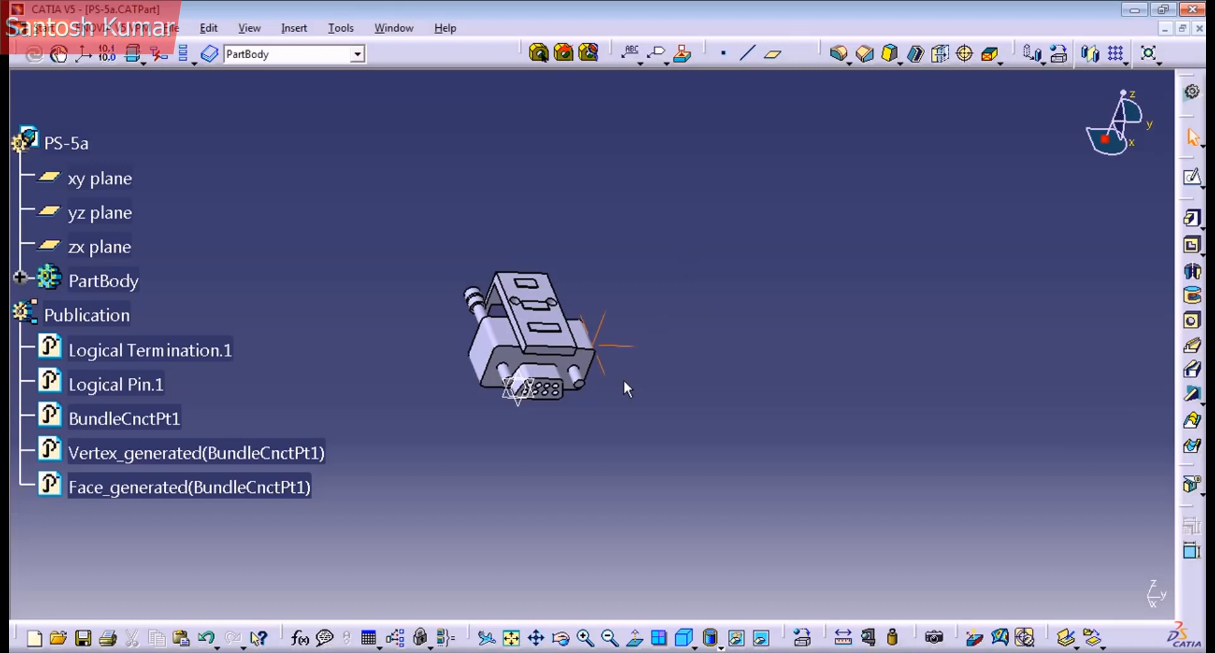
- Orbit the PS-5a connector, then switch to the PS_5a_Drawing.CATDrawing document
drag(626, 387, 773, 265)
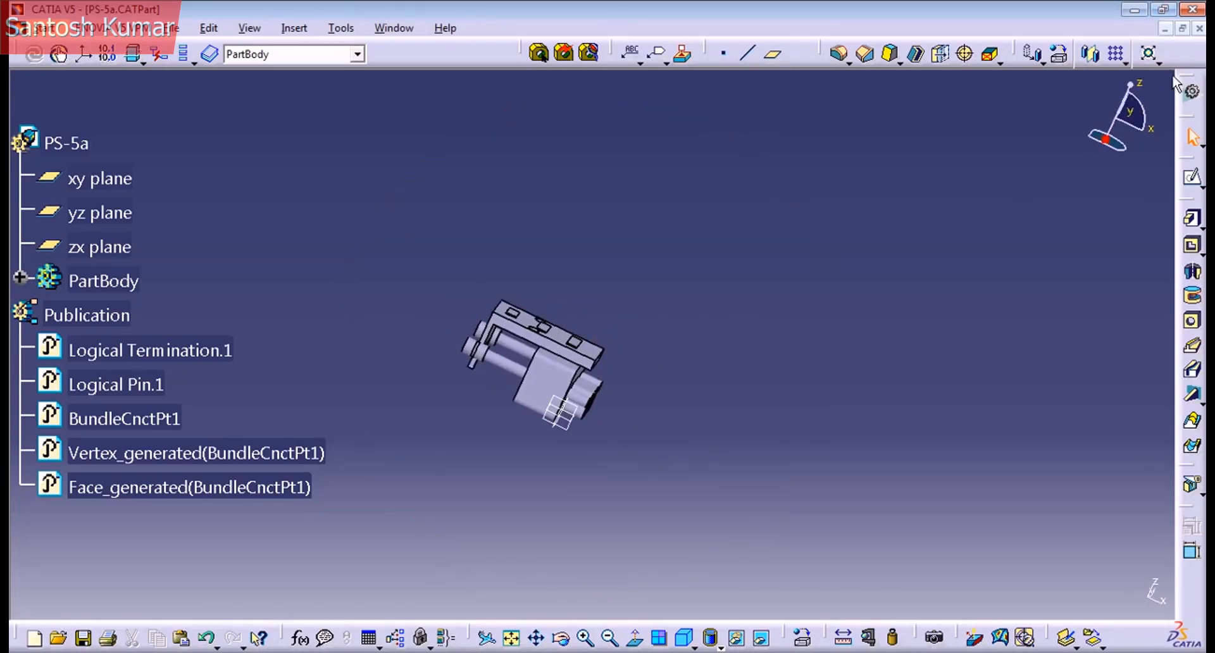
mouse_move(711, 232)
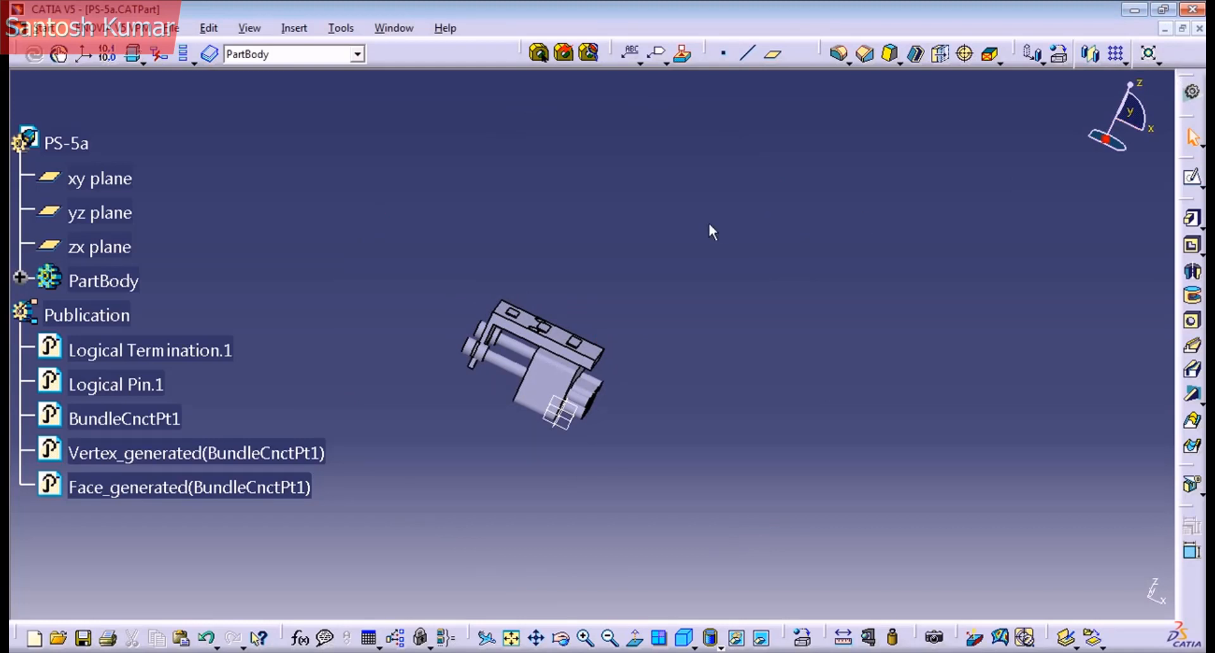
click(393, 28)
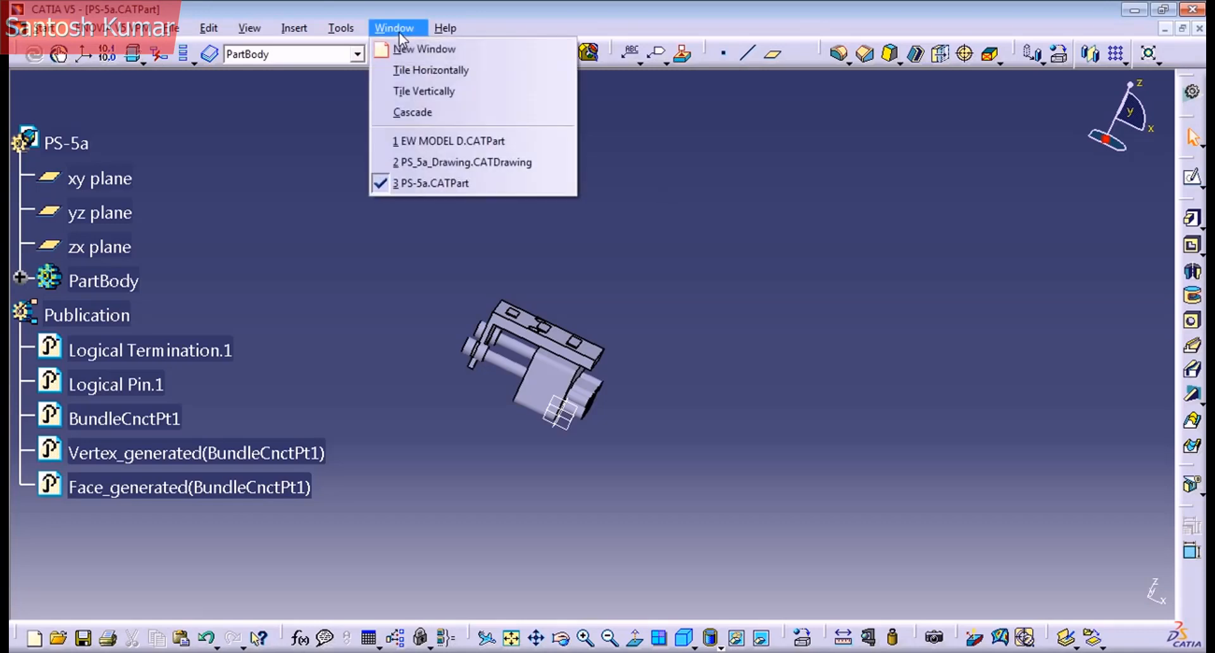
click(466, 162)
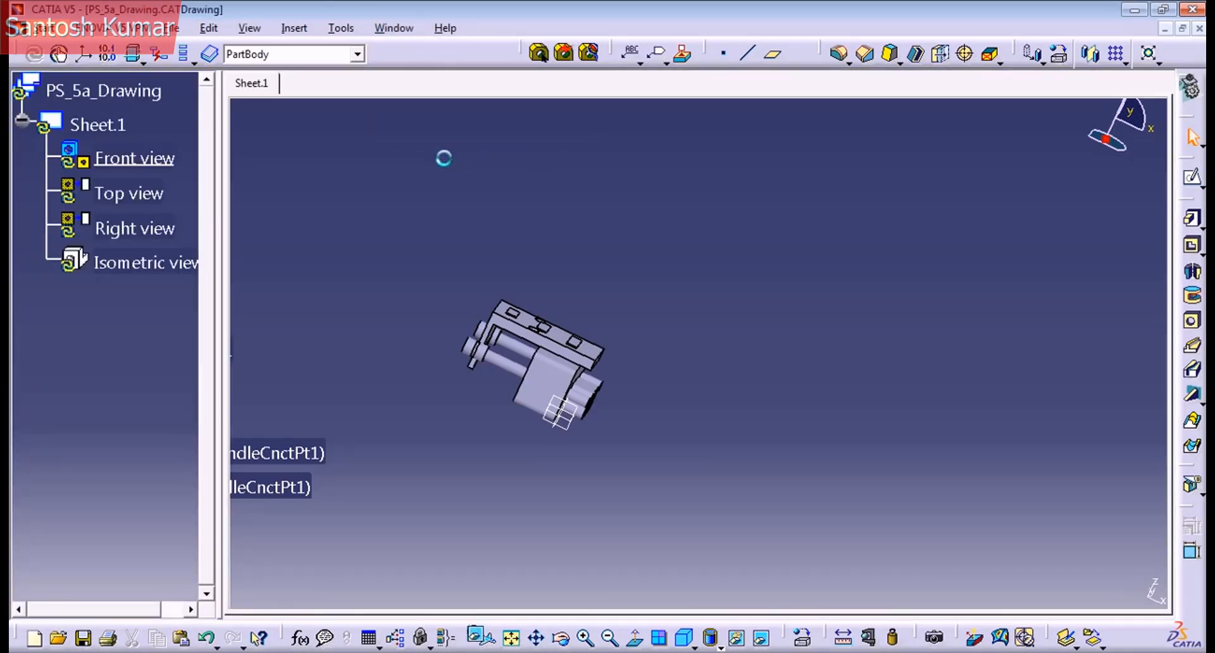